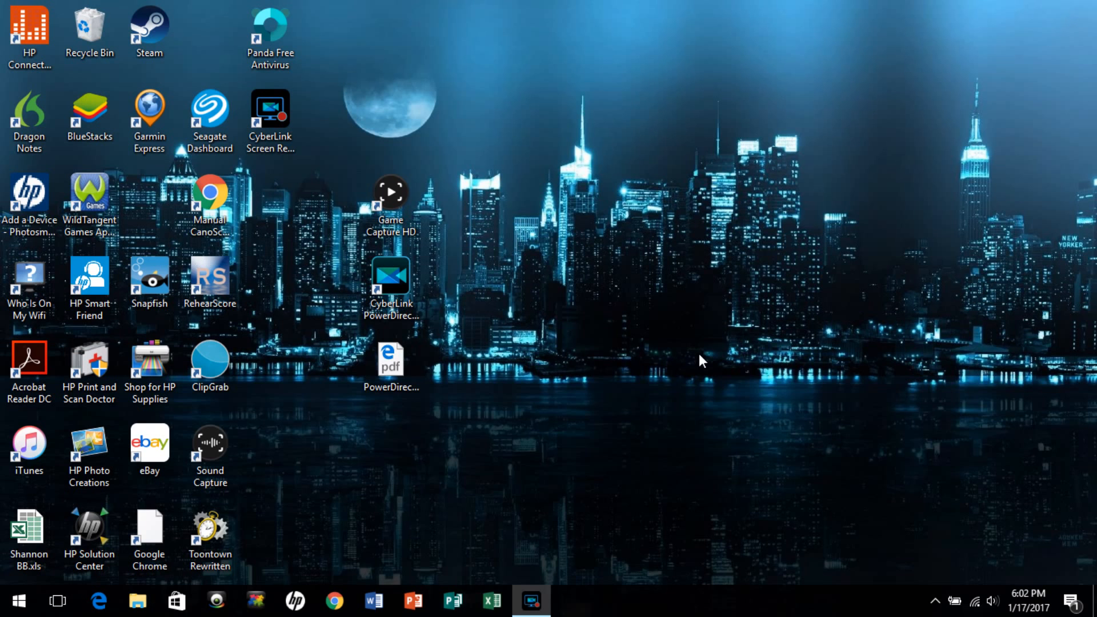
mouse_move(530, 600)
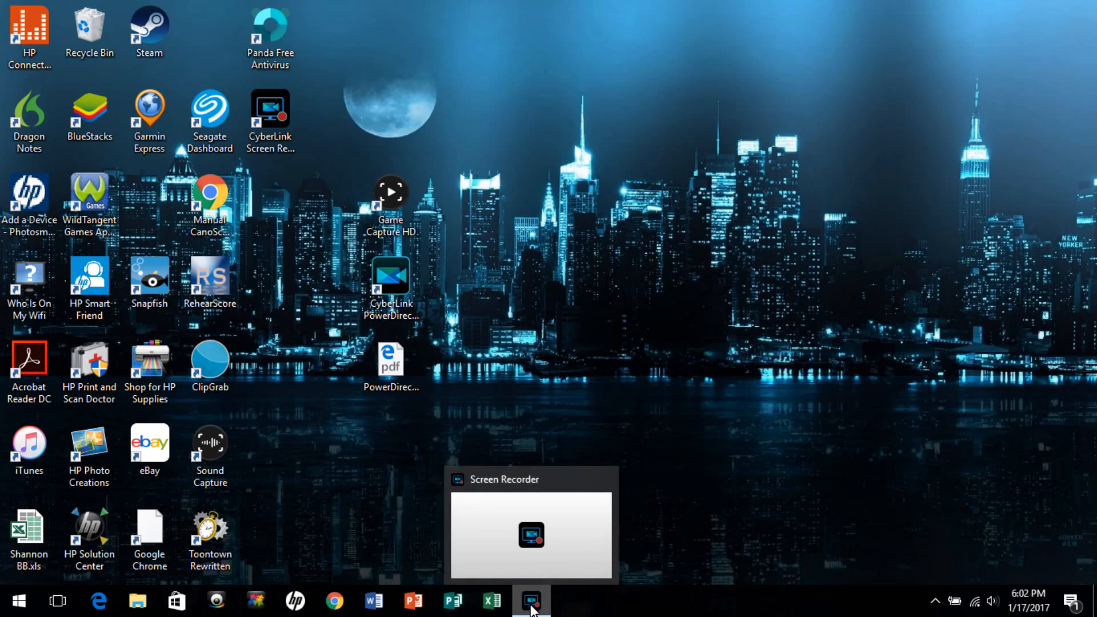
Restore the Screen Recorder window from the taskbar, showing the capture running at 1:14
click(531, 602)
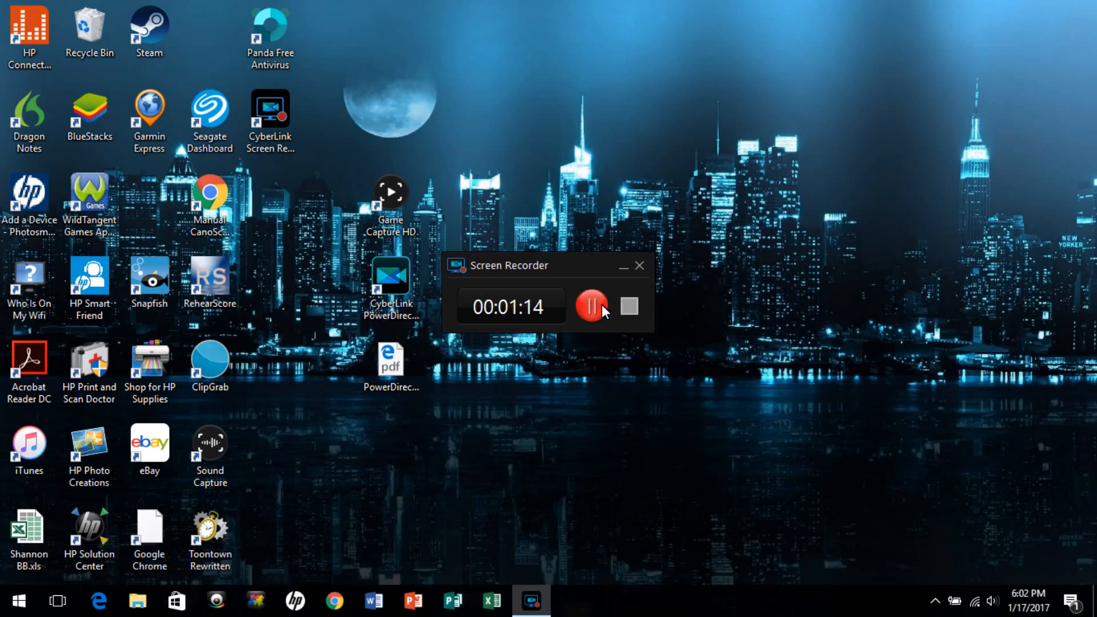